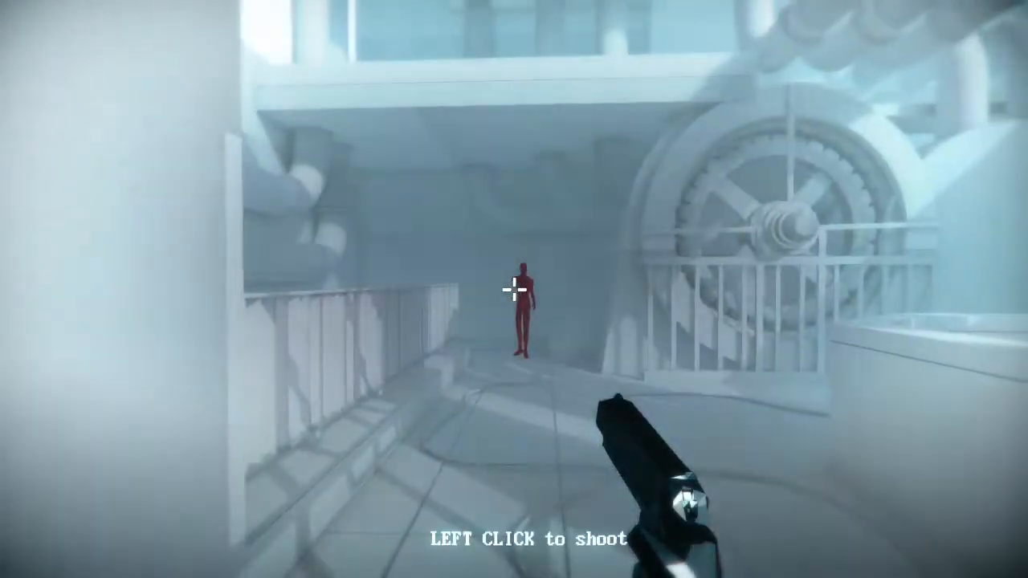
- Shoot the red enemies across the walkway, down the corridor, and along the subway platform
click(510, 291)
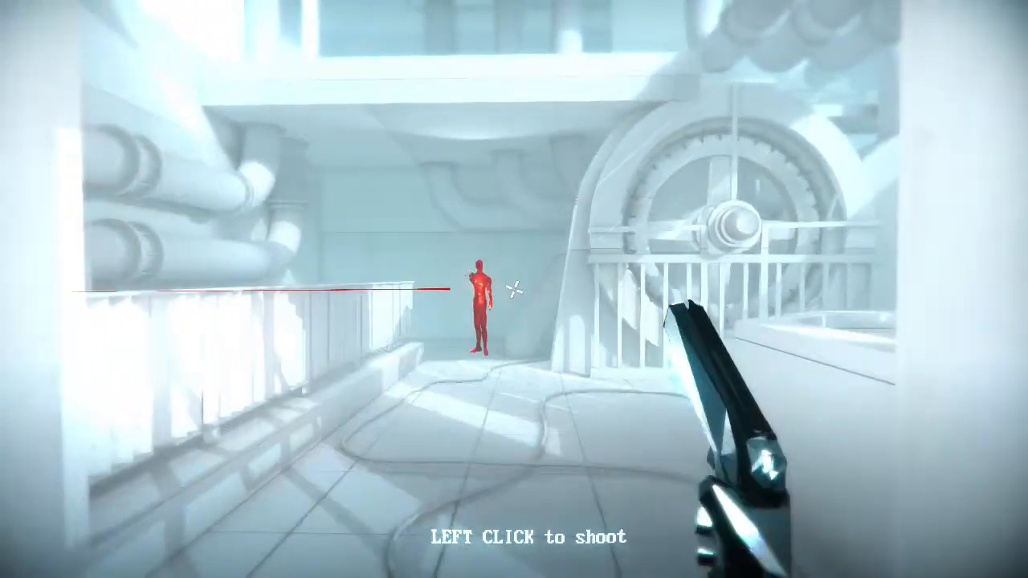
click(514, 289)
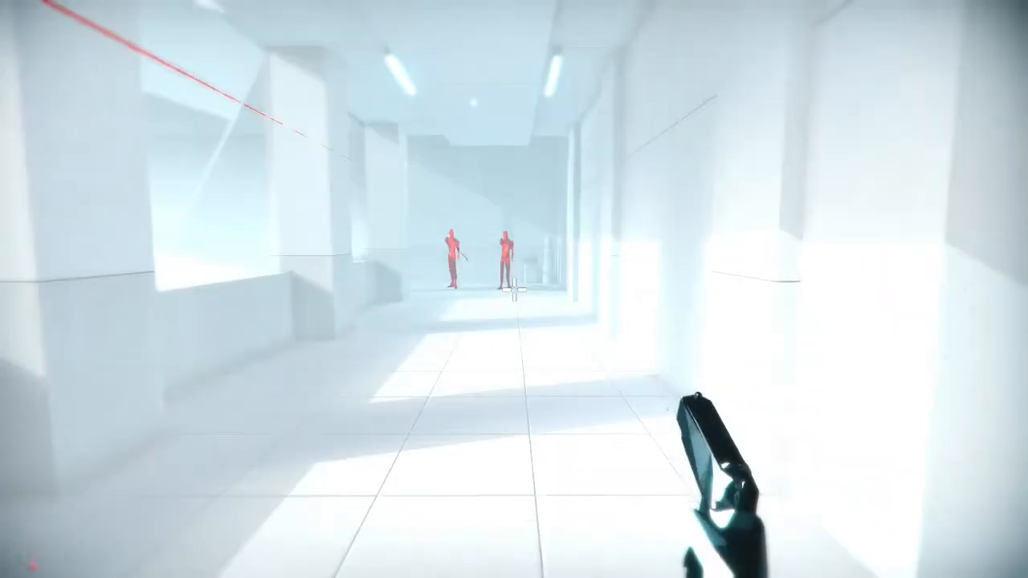
click(514, 289)
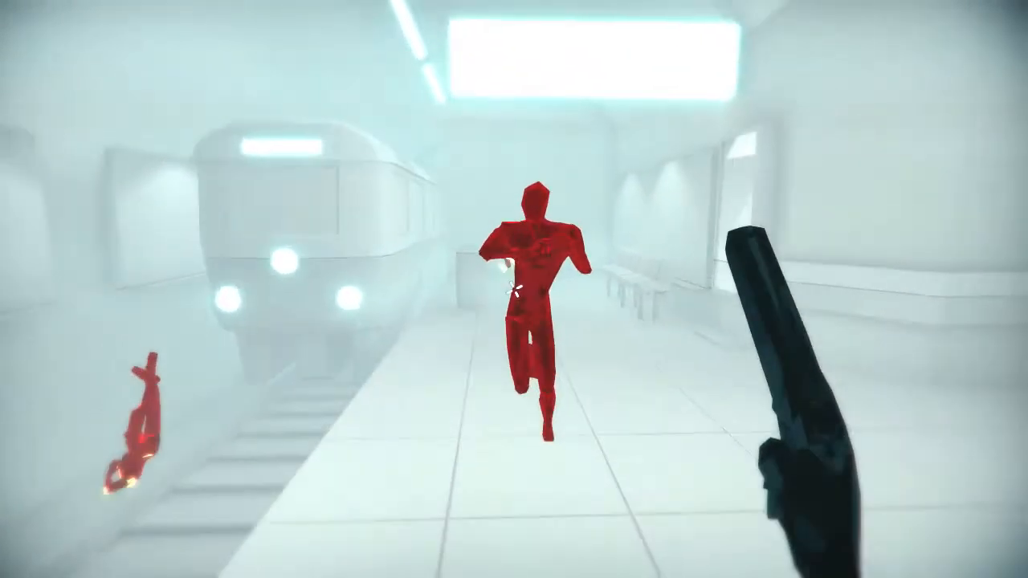
click(514, 289)
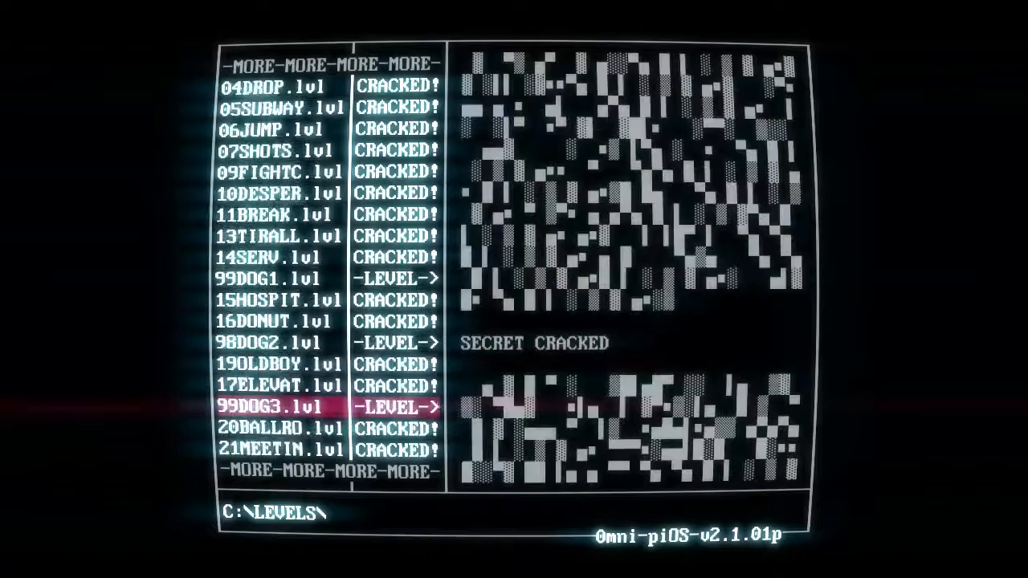
- Scroll down the C:\LEVELS list to reveal the 22HACKER entry at the bottom
scroll(down, 3)
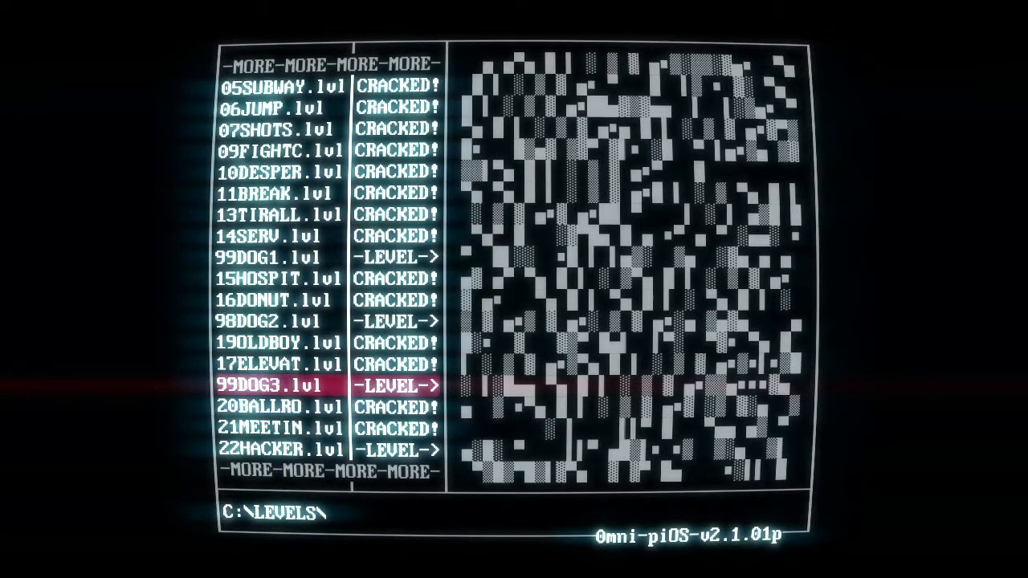